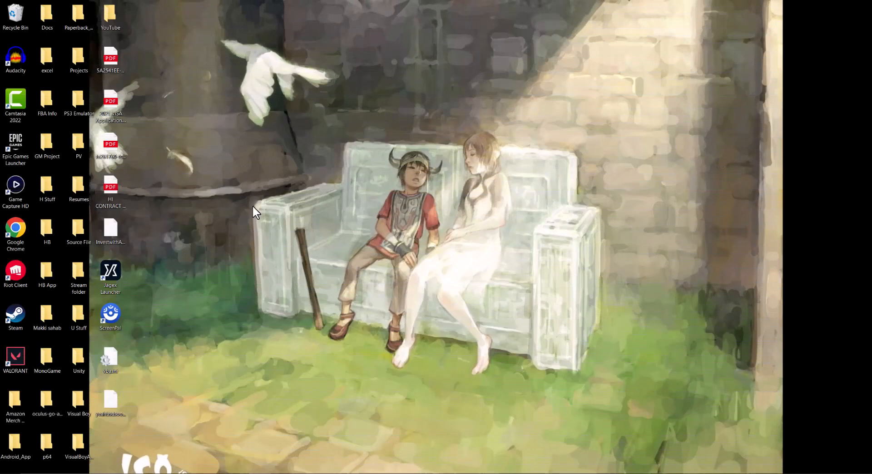
pyautogui.moveTo(702, 357)
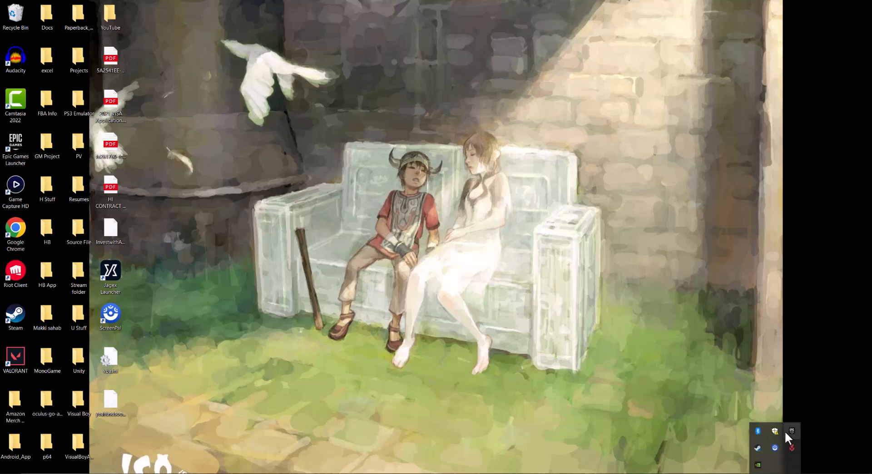
pyautogui.moveTo(774, 432)
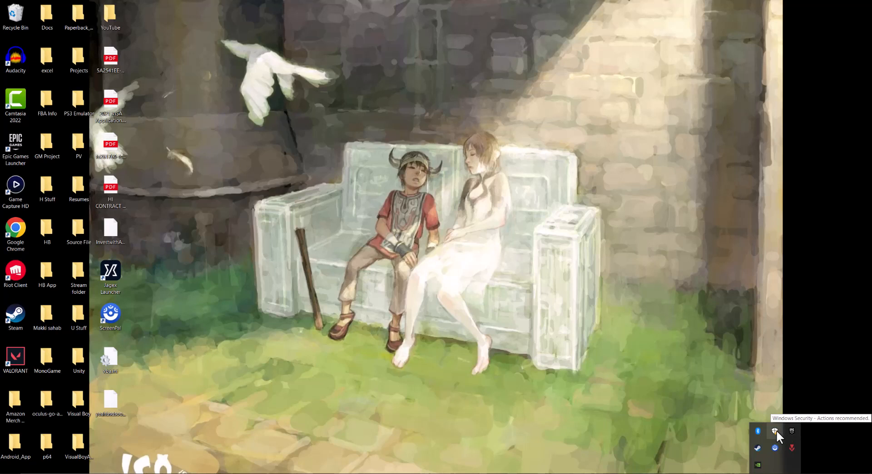
pyautogui.moveTo(610, 410)
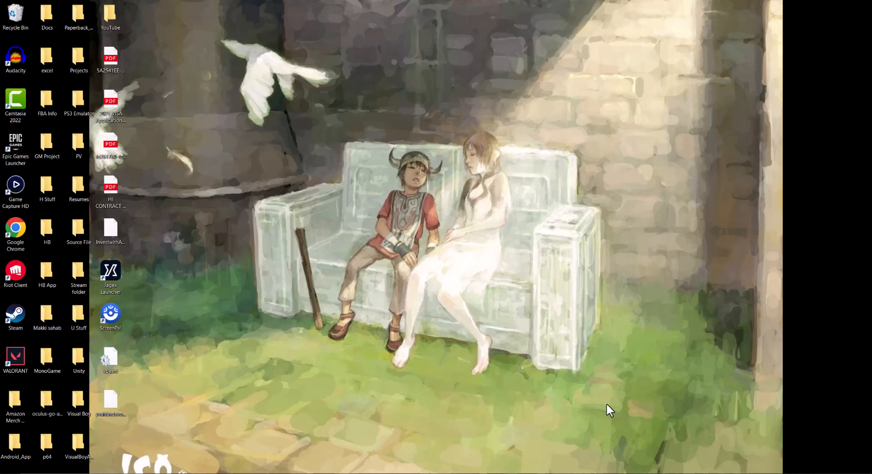
pyautogui.moveTo(604, 411)
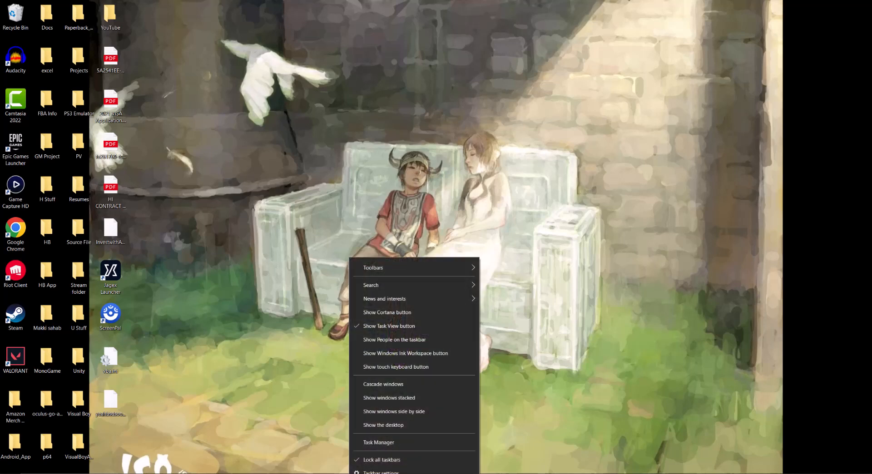
# - Launch Task Manager from the taskbar context menu
pyautogui.click(379, 442)
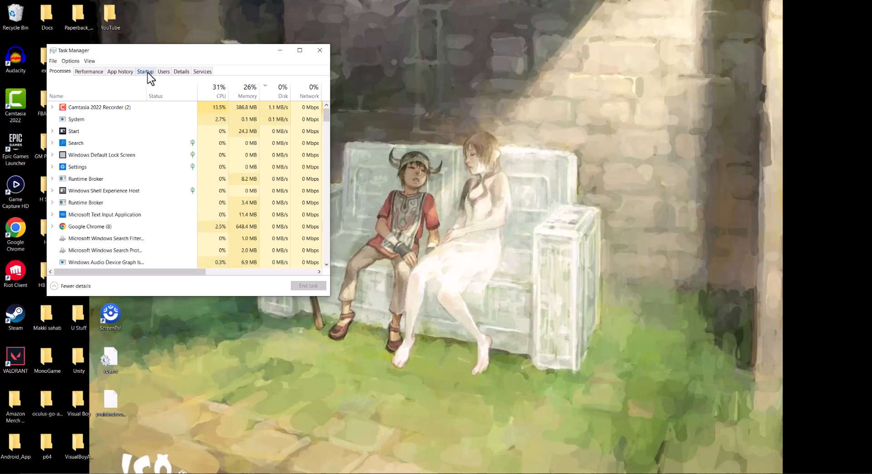
# - On the Startup tab, select the Windows Security notification icon entry to confirm it is Enabled
pyautogui.click(145, 71)
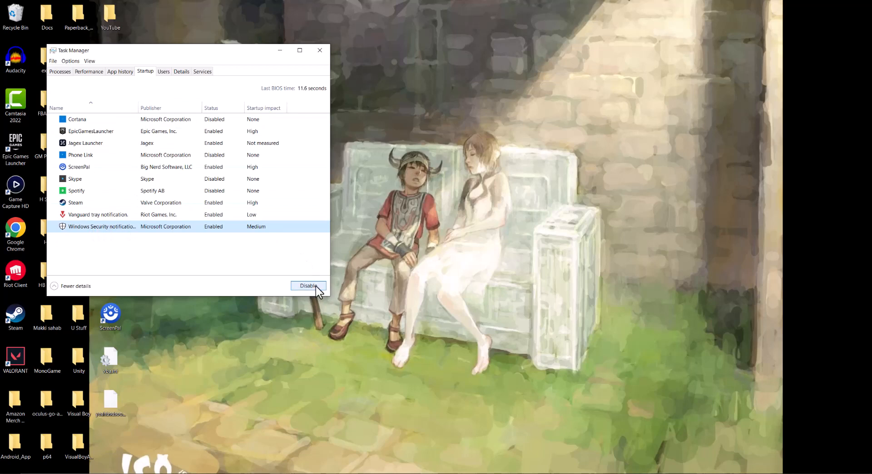
pyautogui.click(77, 191)
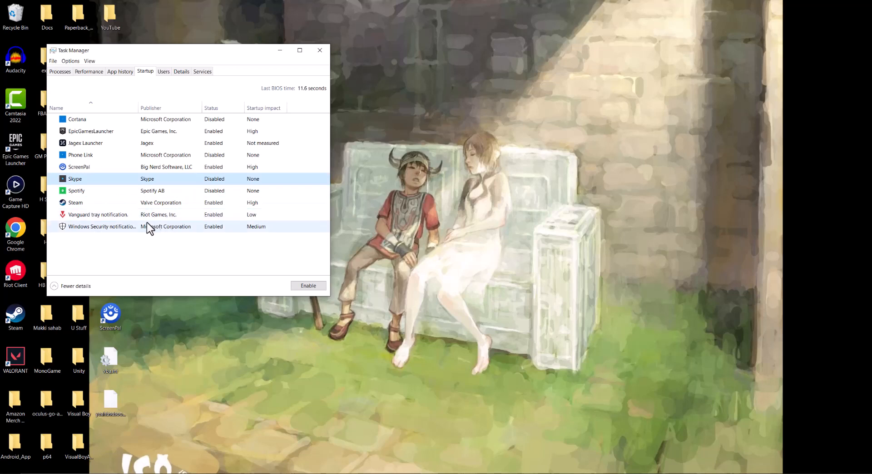
pyautogui.click(100, 226)
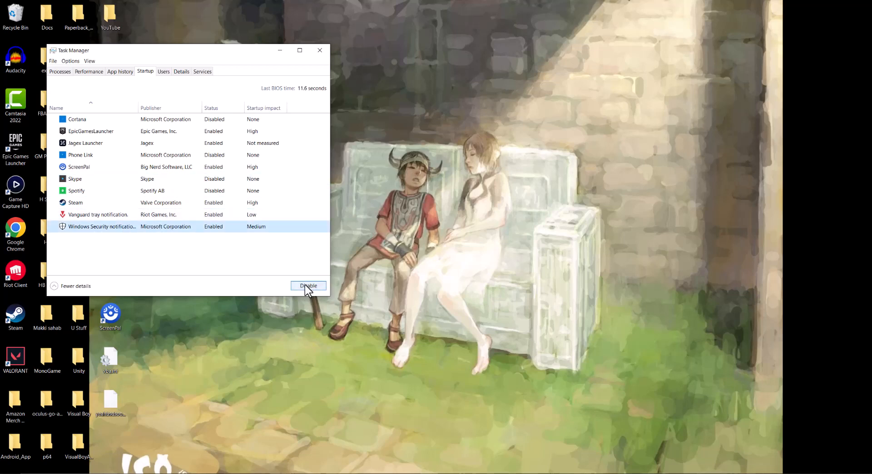